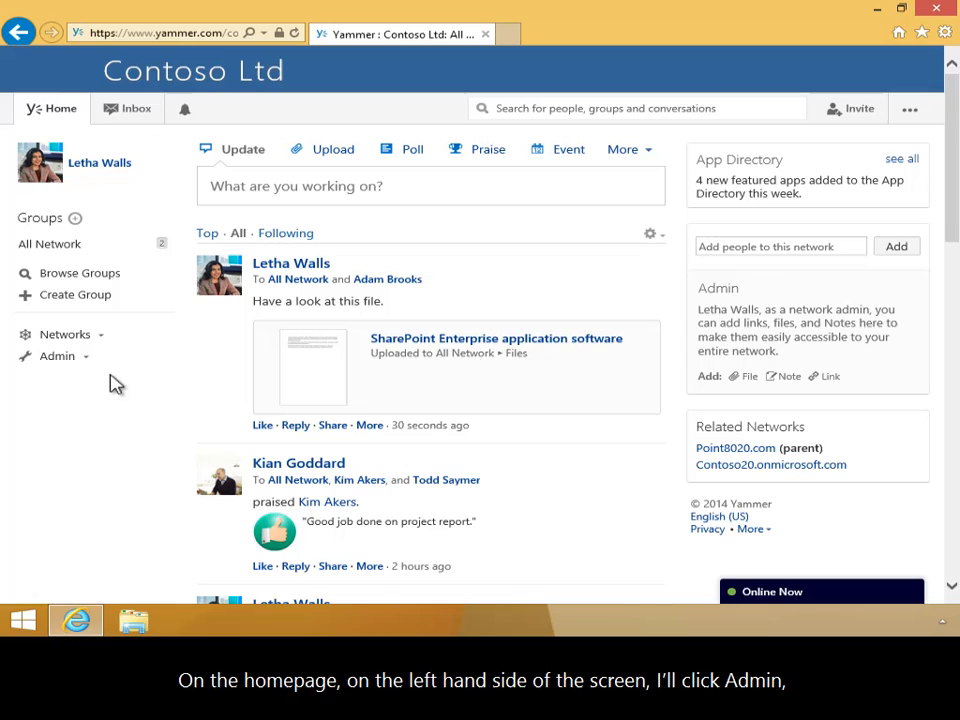
Open the Data Retention settings under Admin > Content and Security.
click(57, 356)
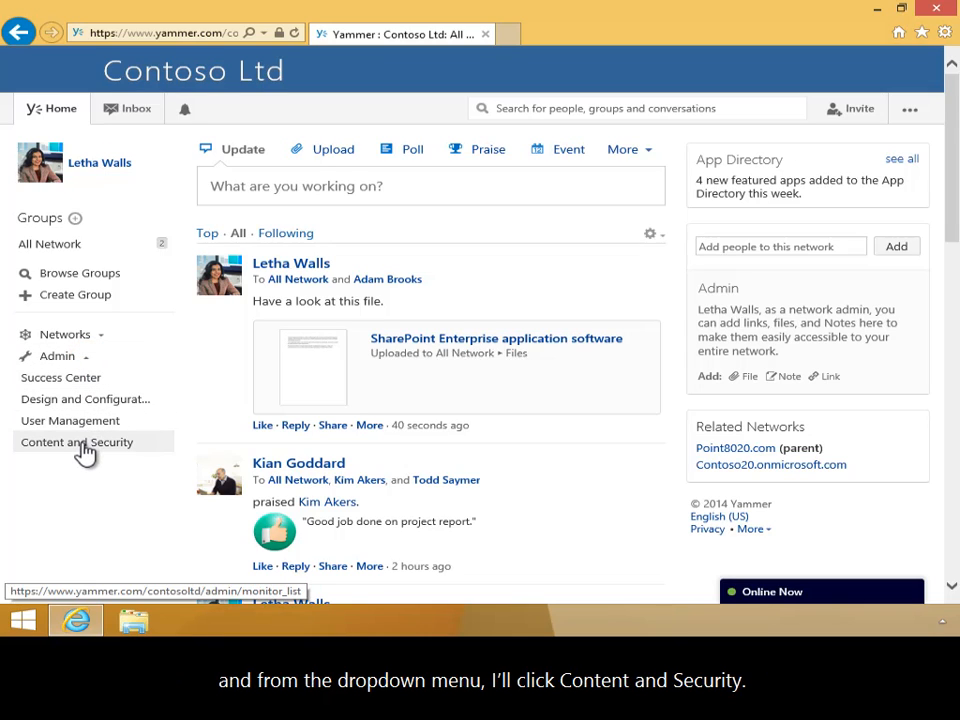
click(76, 442)
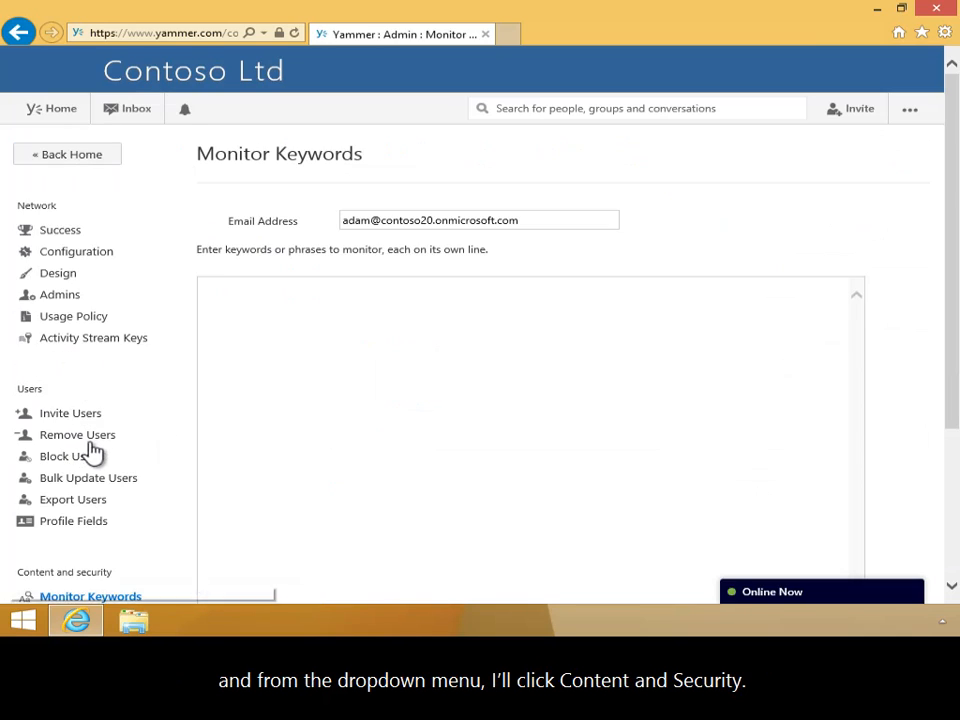
scroll(down, 3)
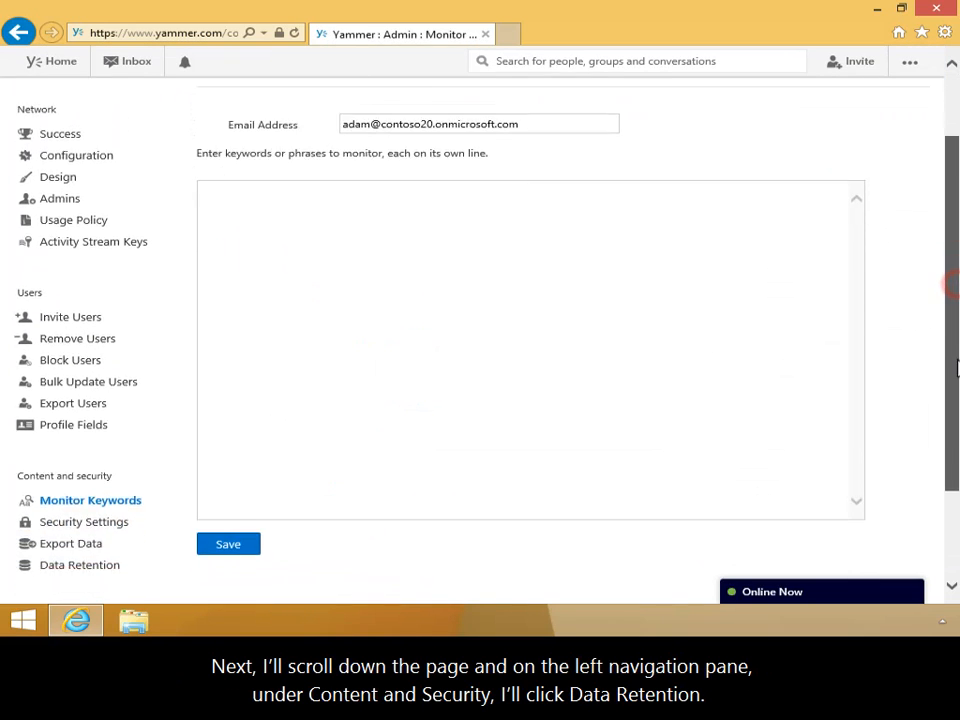
scroll(down, 3)
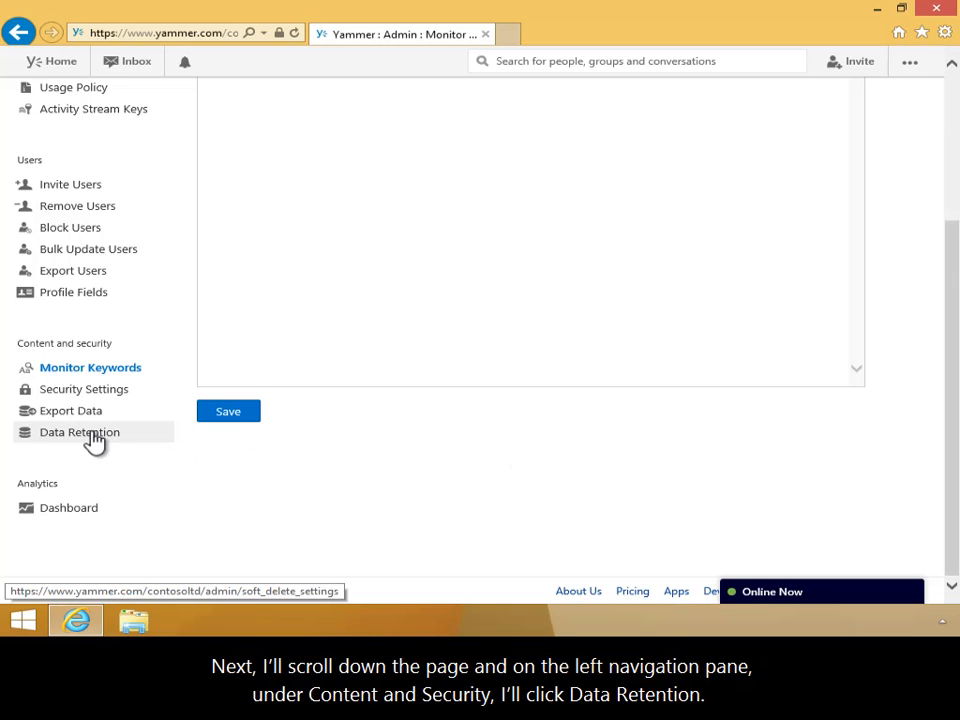
click(79, 431)
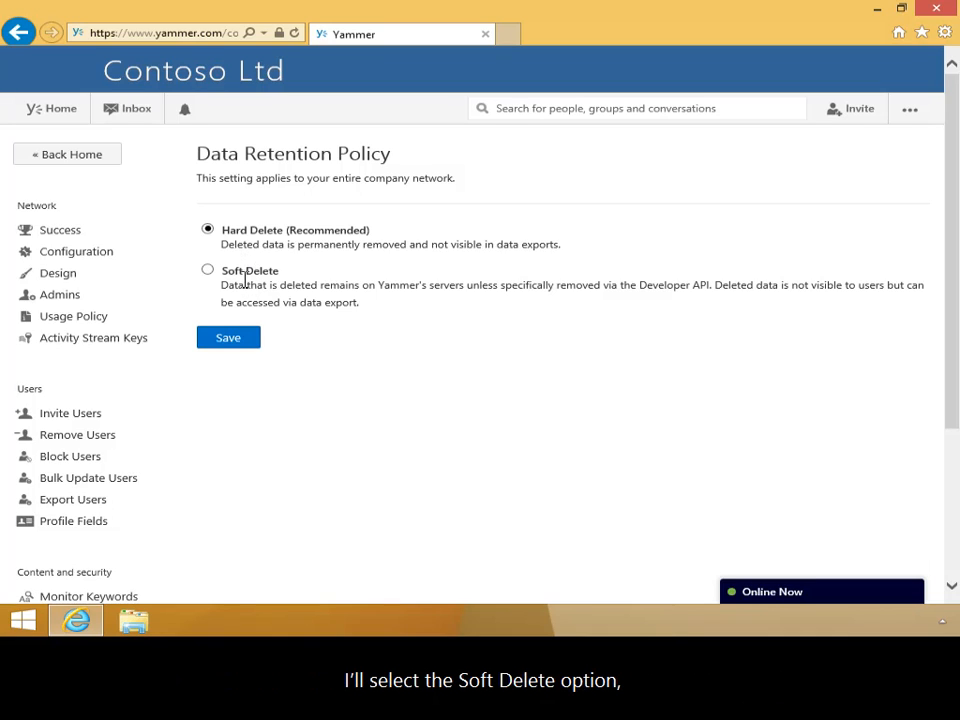
Select Soft Delete as the data retention policy and save it.
click(207, 270)
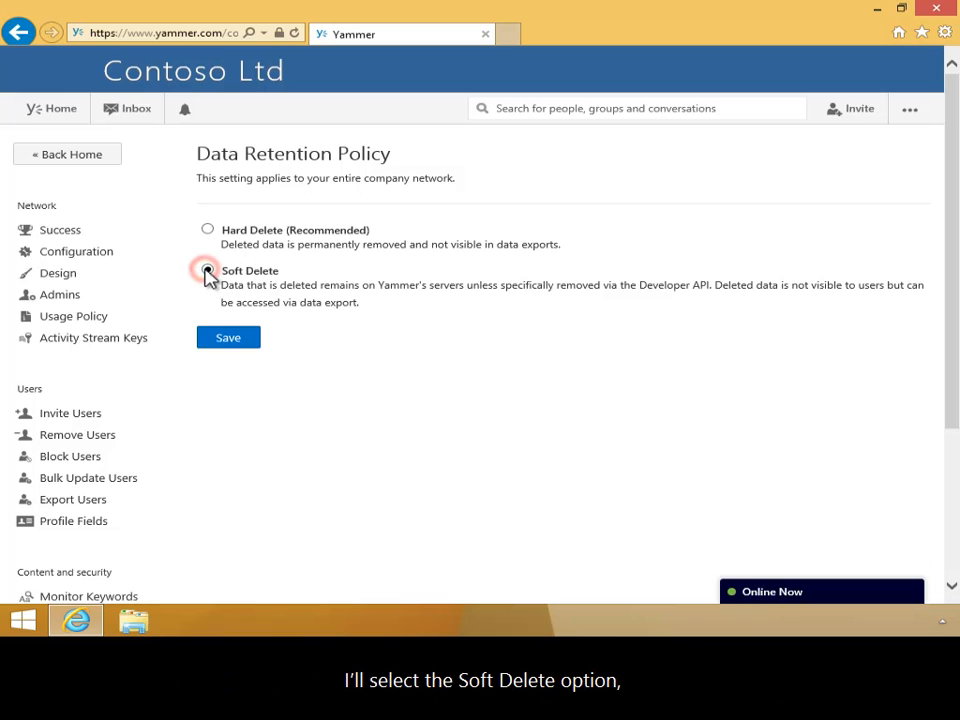
click(207, 270)
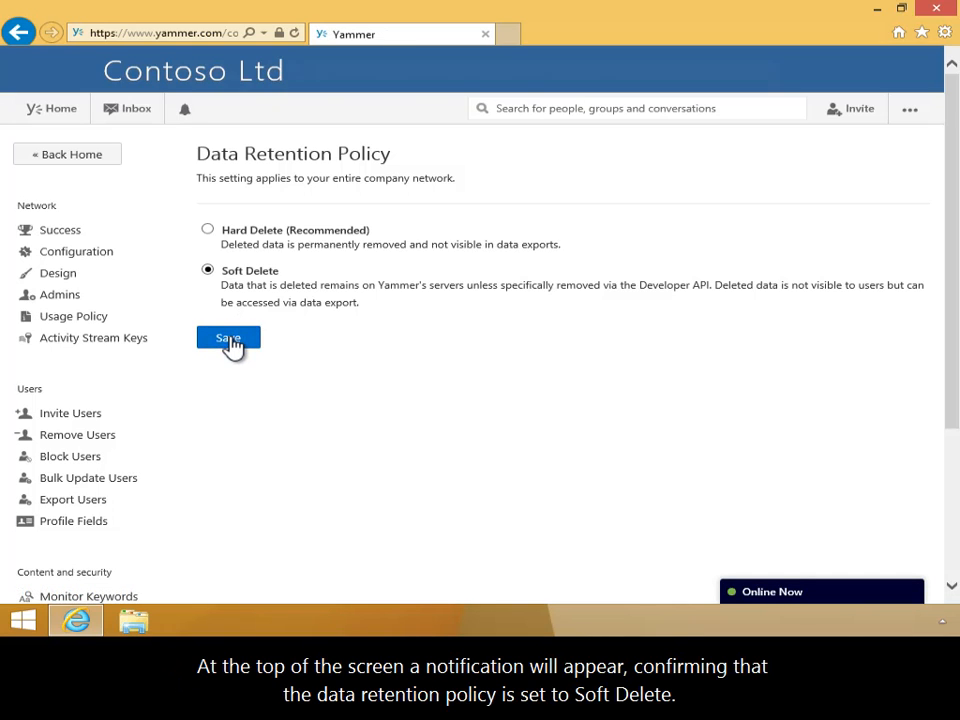
click(228, 338)
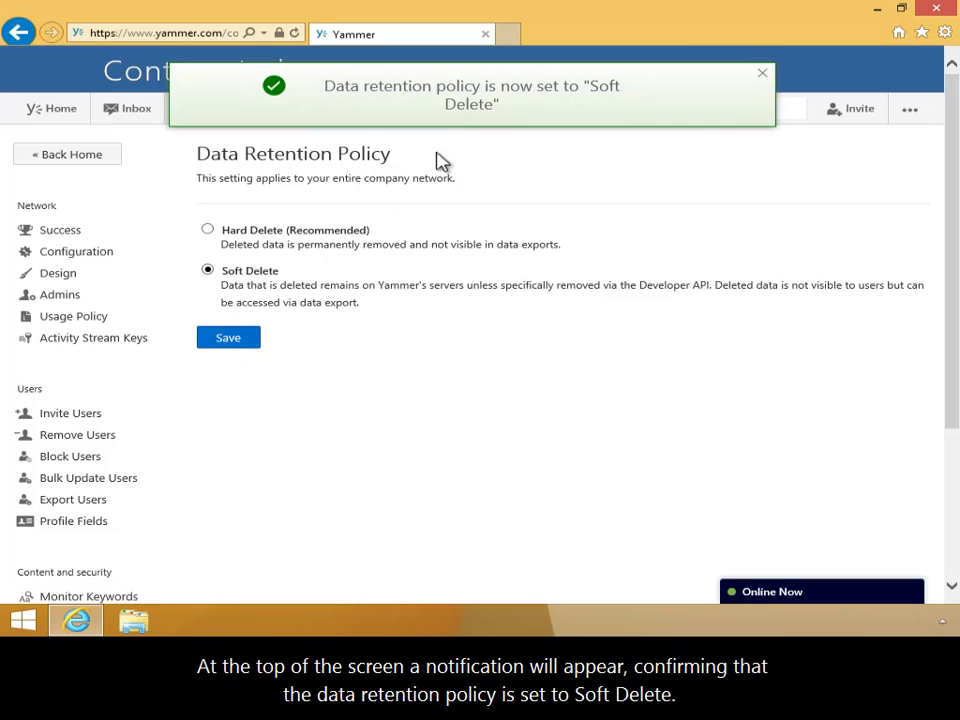
mouse_move(490, 123)
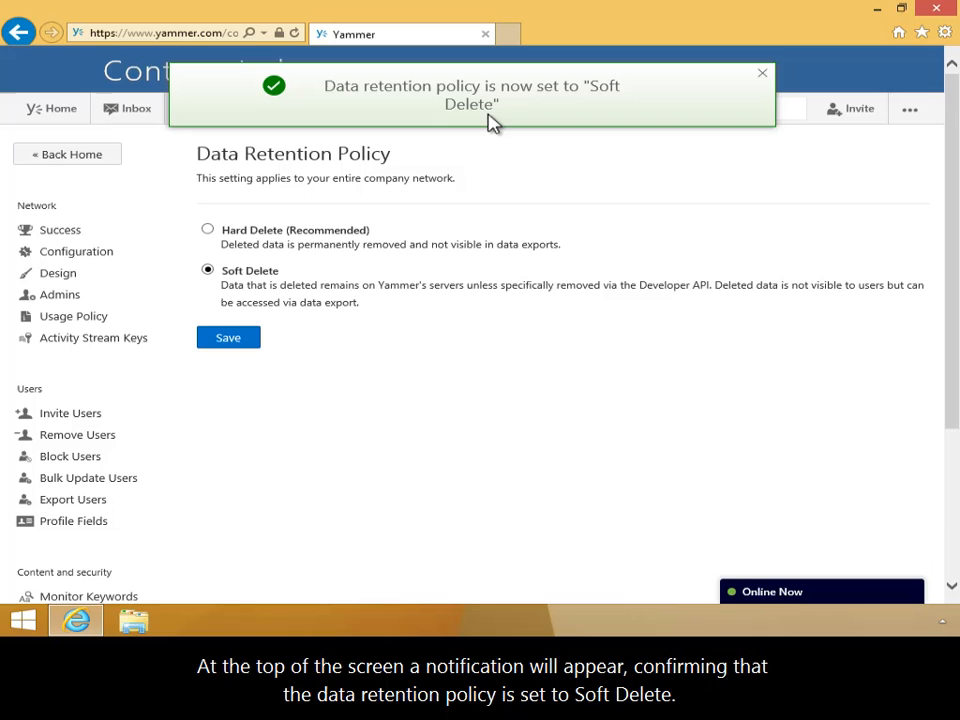
mouse_move(443, 232)
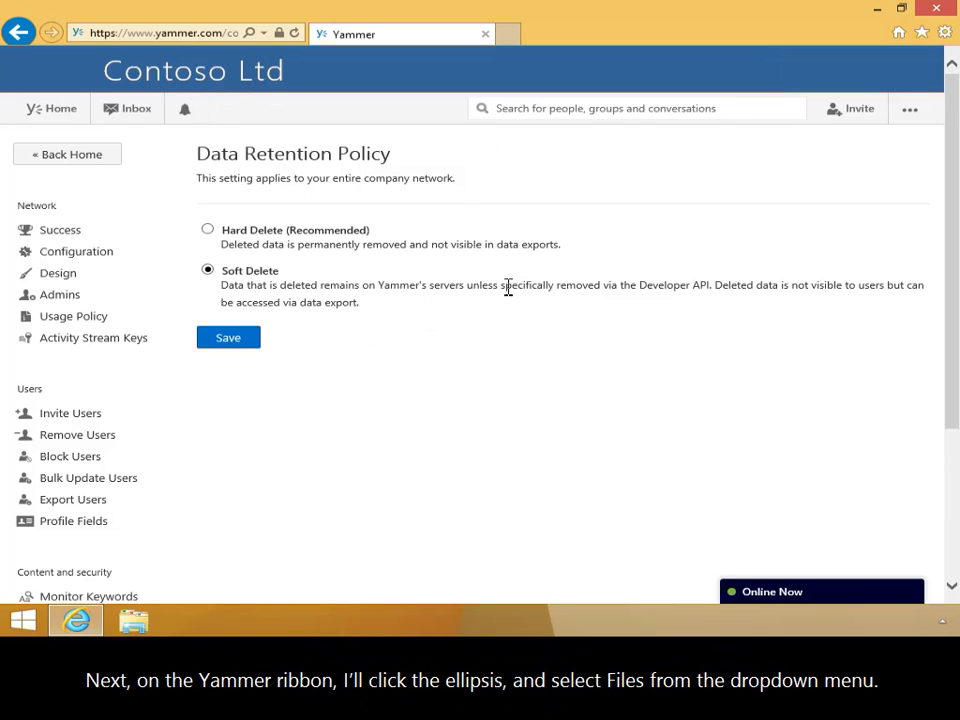
Delete the SharePoint Enterprise application software file from the network's Files page.
click(908, 108)
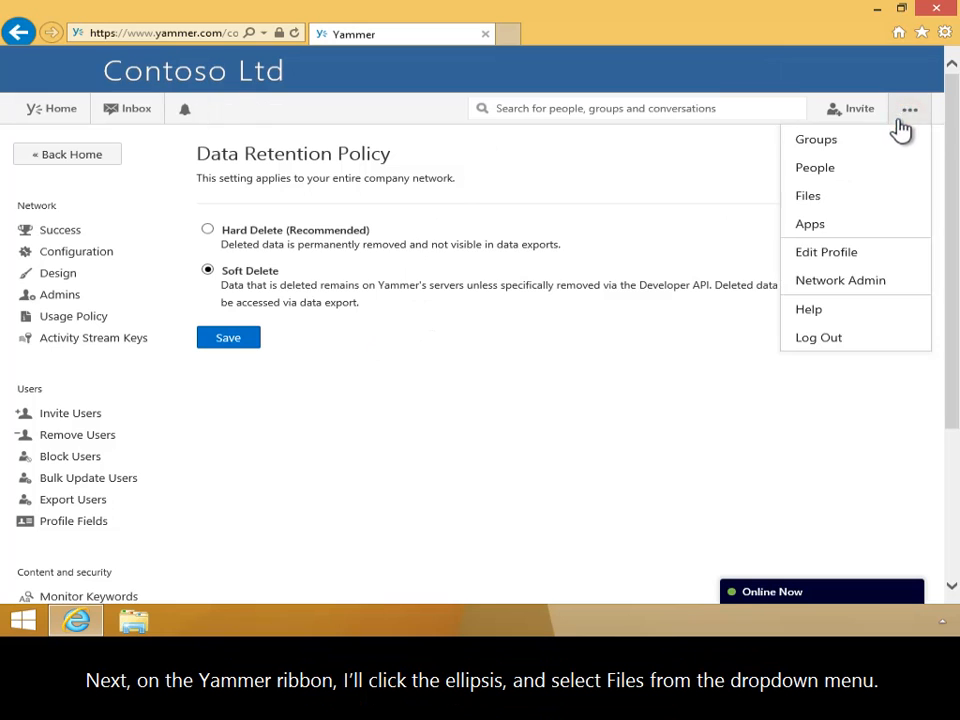
click(807, 195)
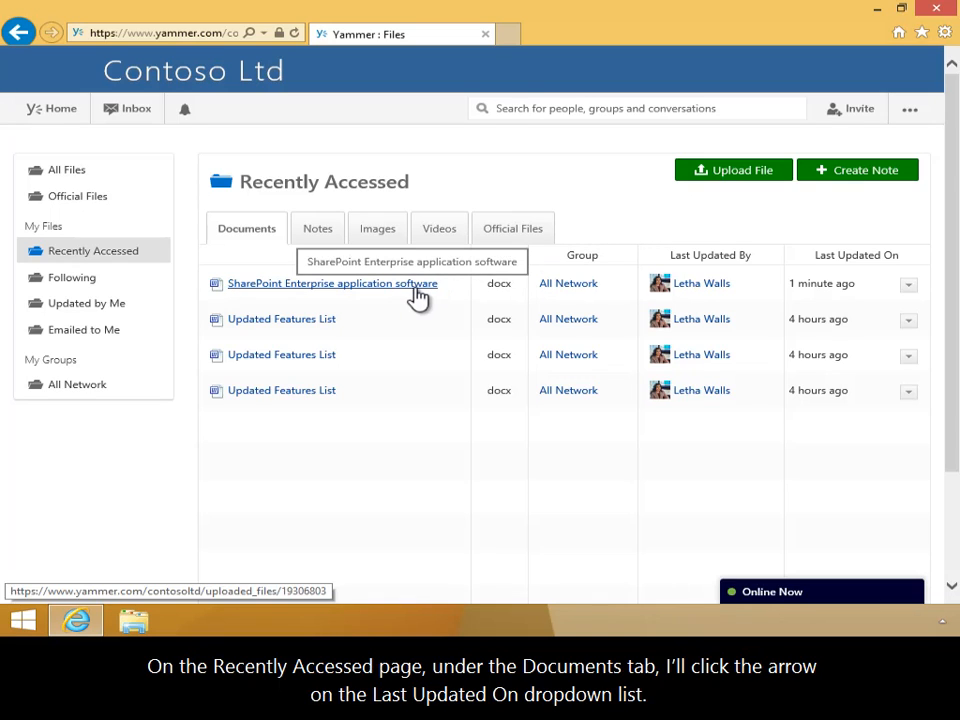
mouse_move(780, 293)
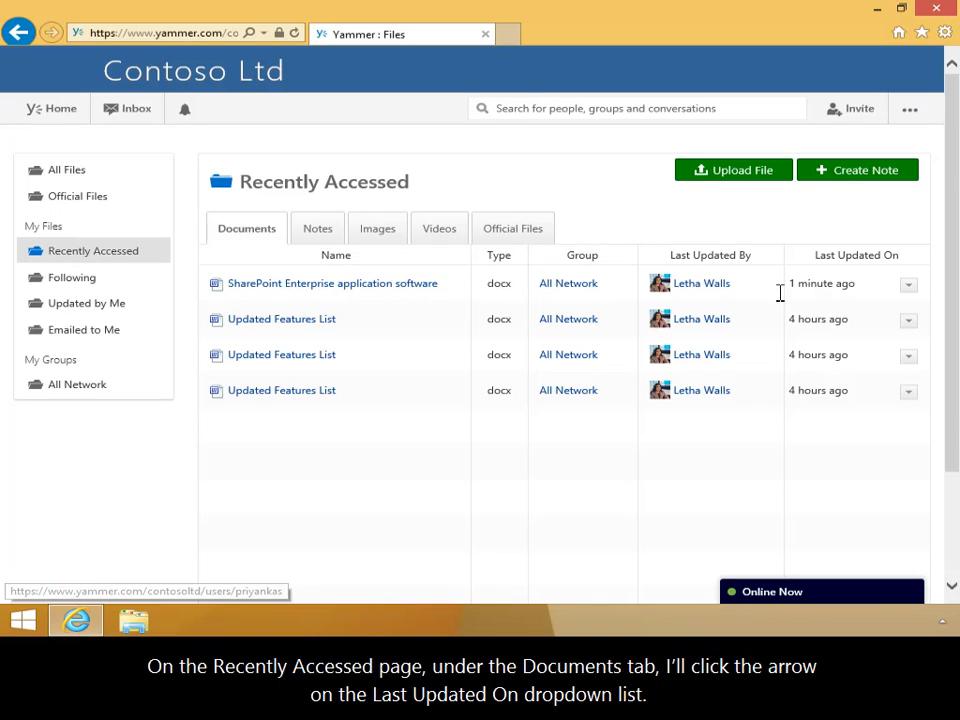
click(908, 283)
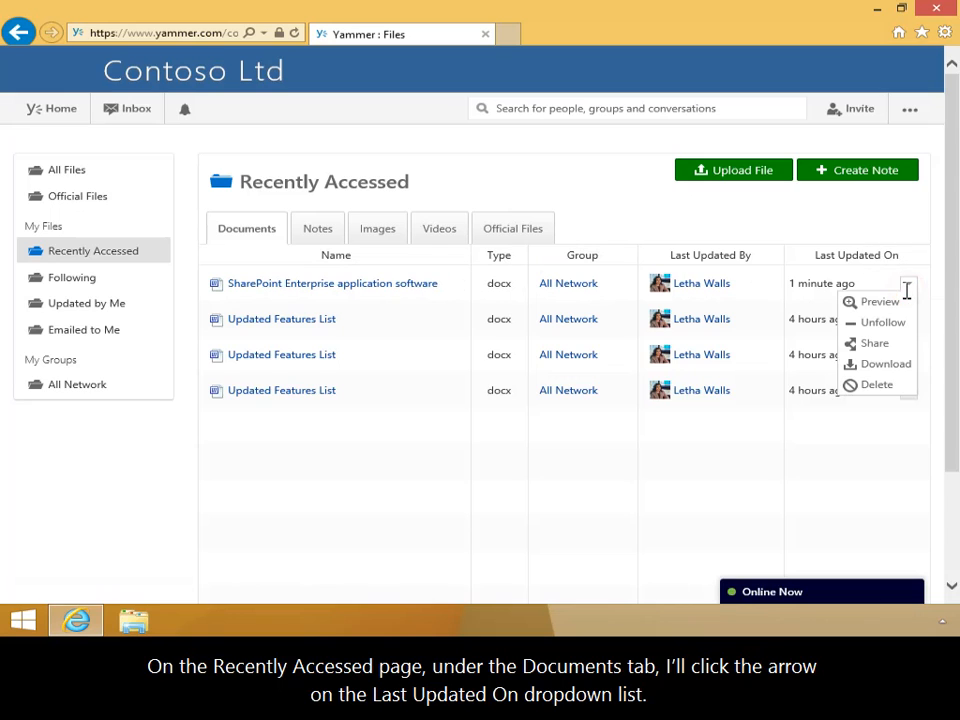
click(876, 384)
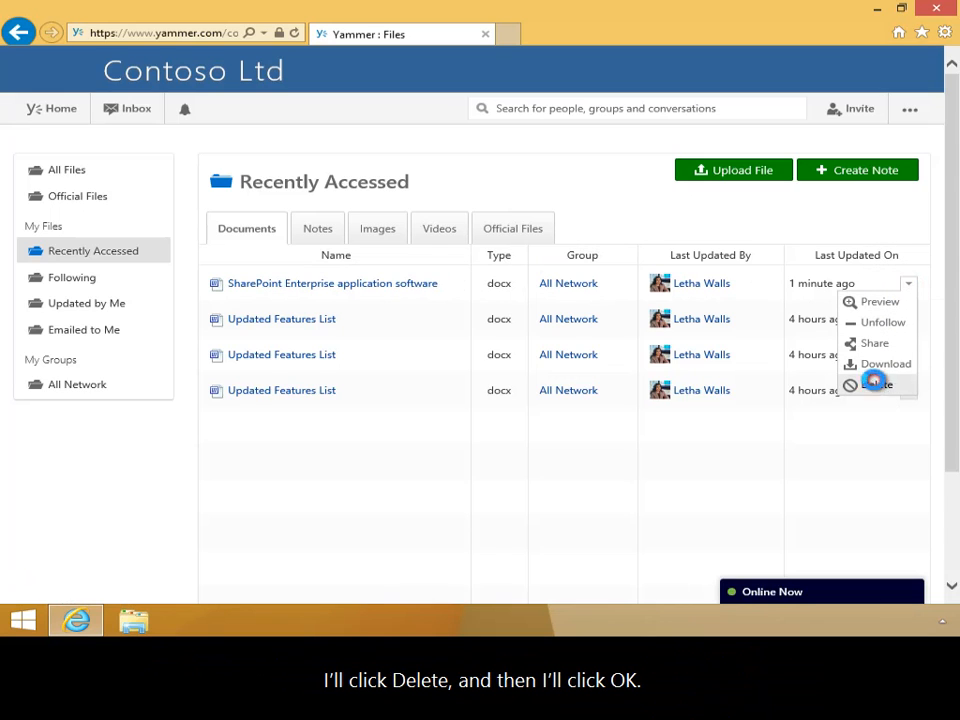
click(876, 384)
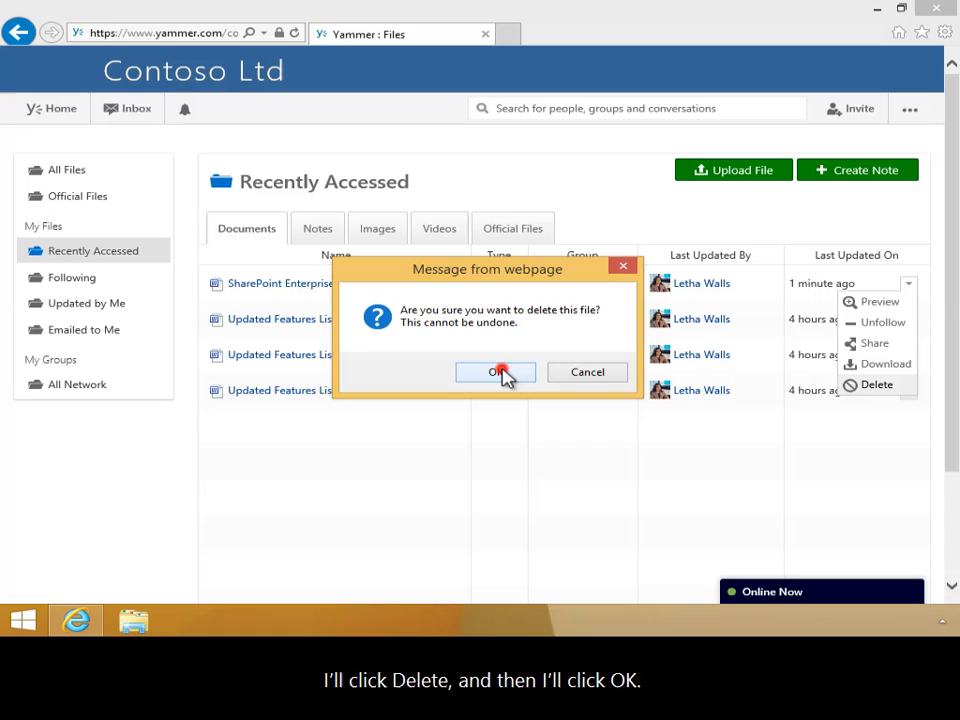
click(495, 372)
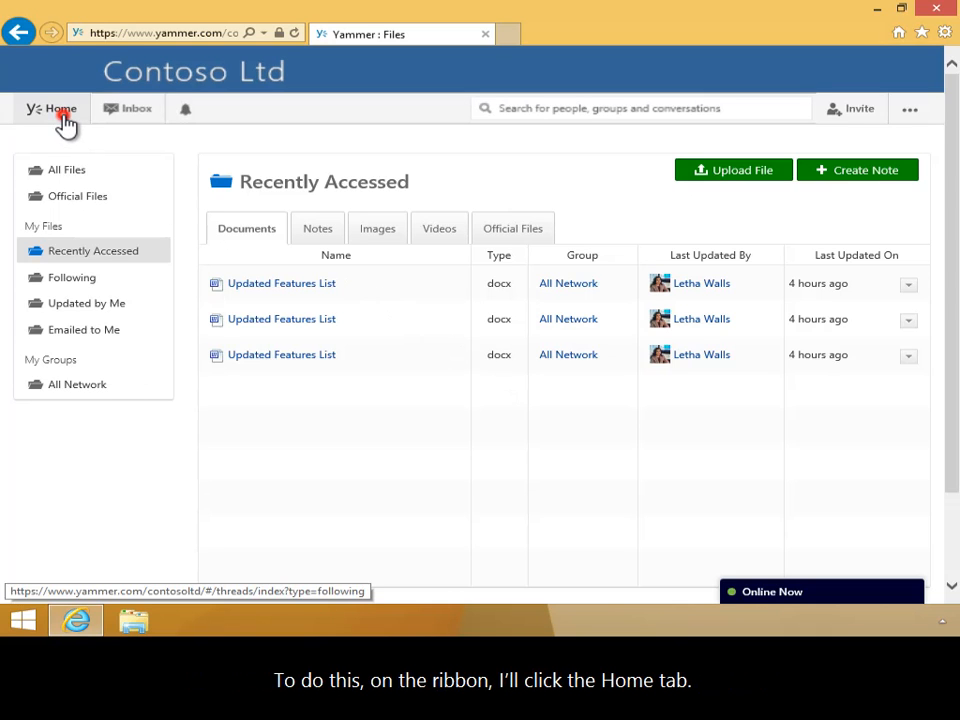
Return to Home and open Export Data under Admin > Content and Security.
click(61, 108)
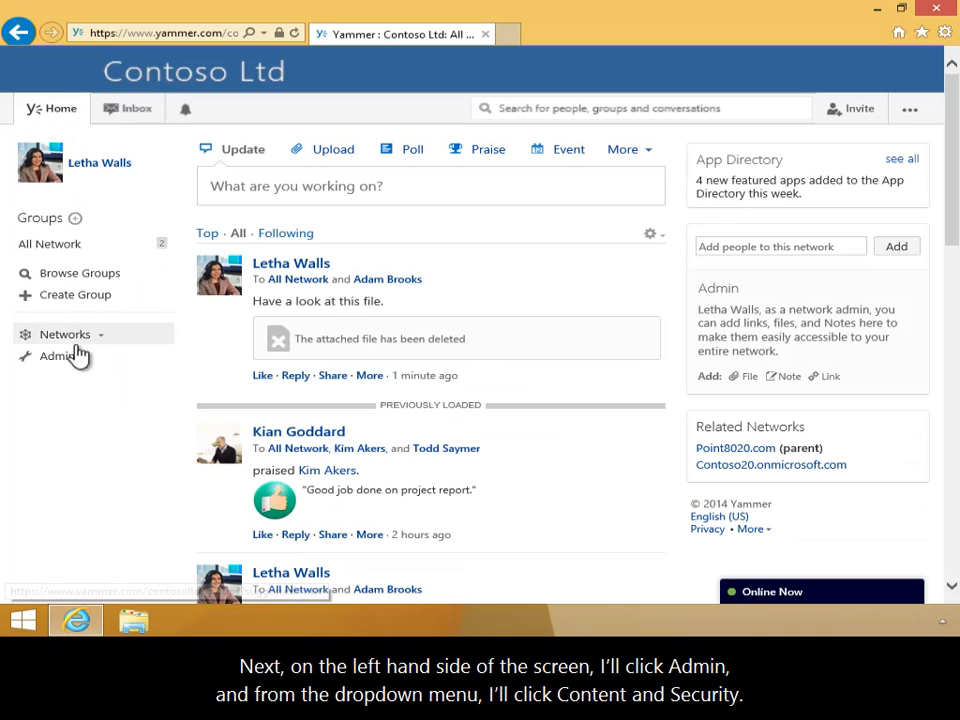
click(57, 356)
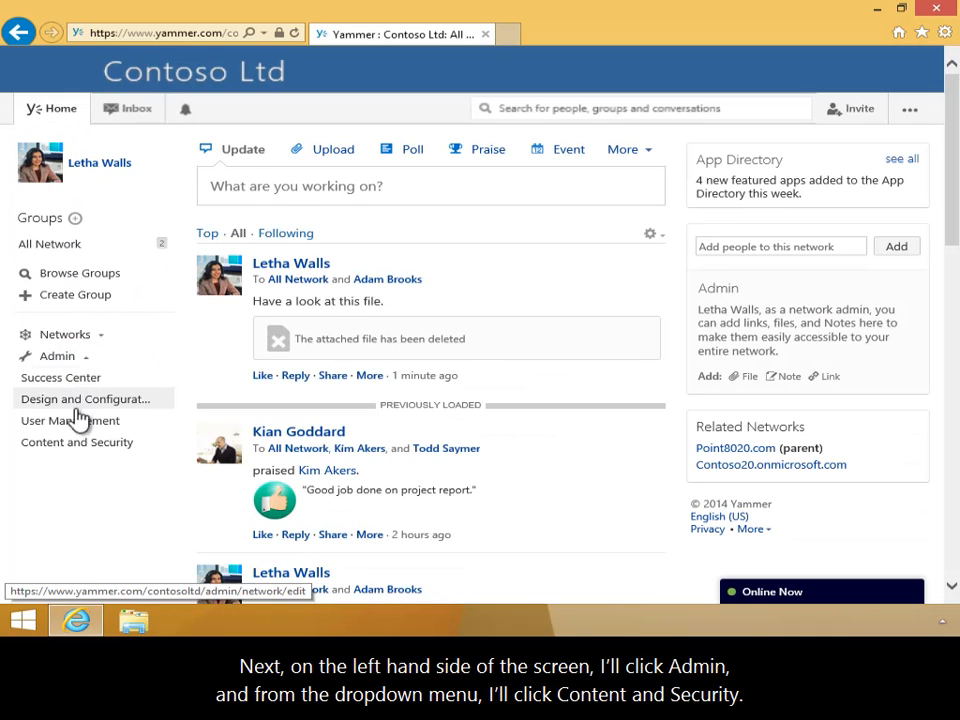
click(77, 442)
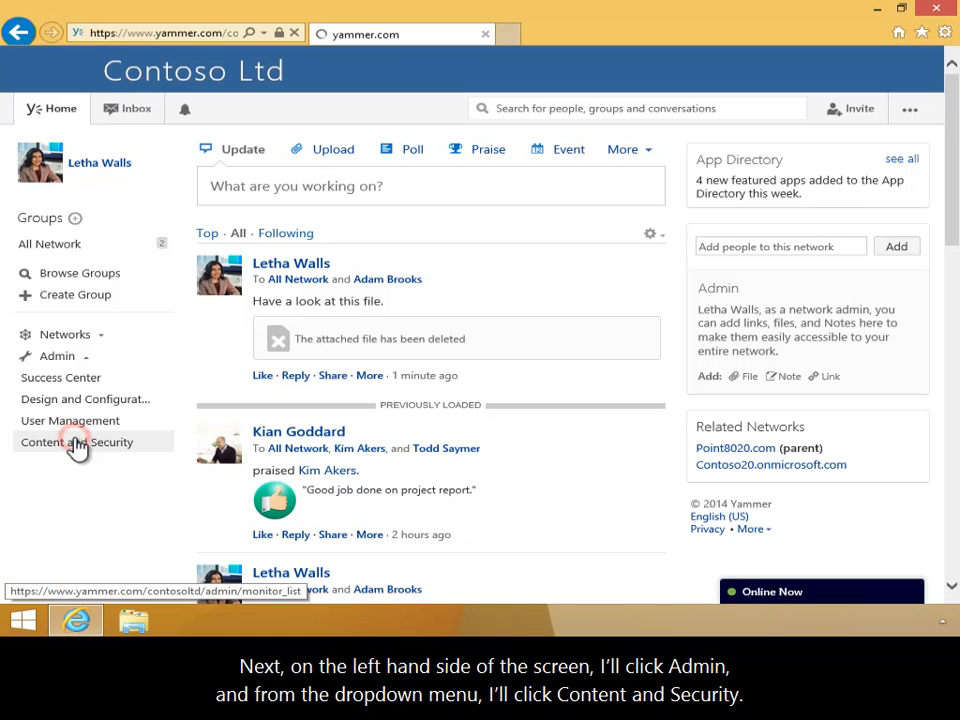
click(77, 442)
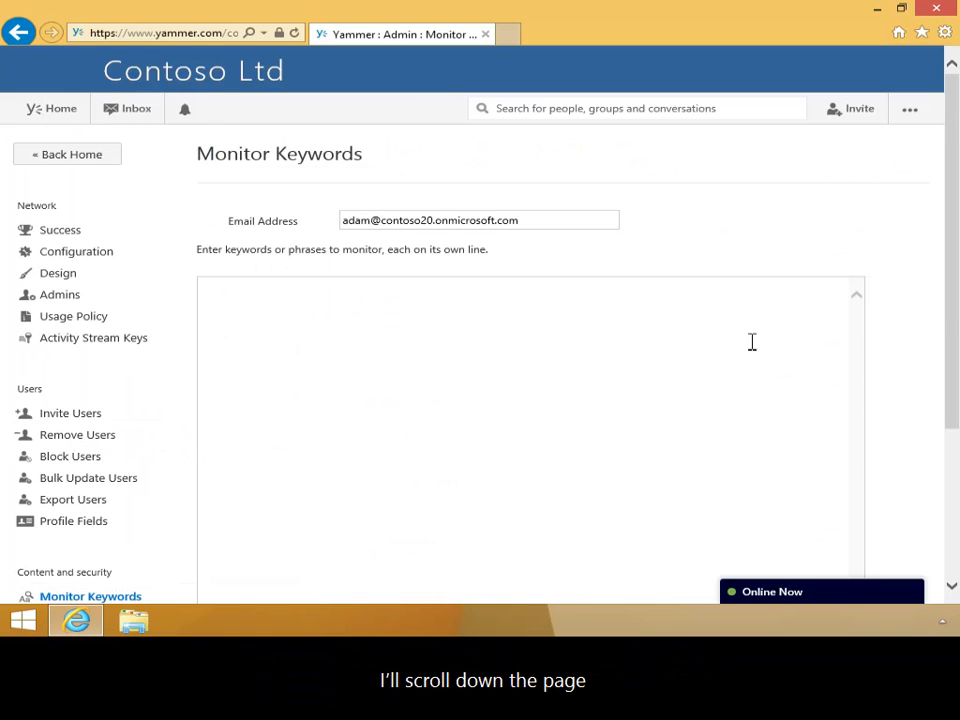
scroll(down, 3)
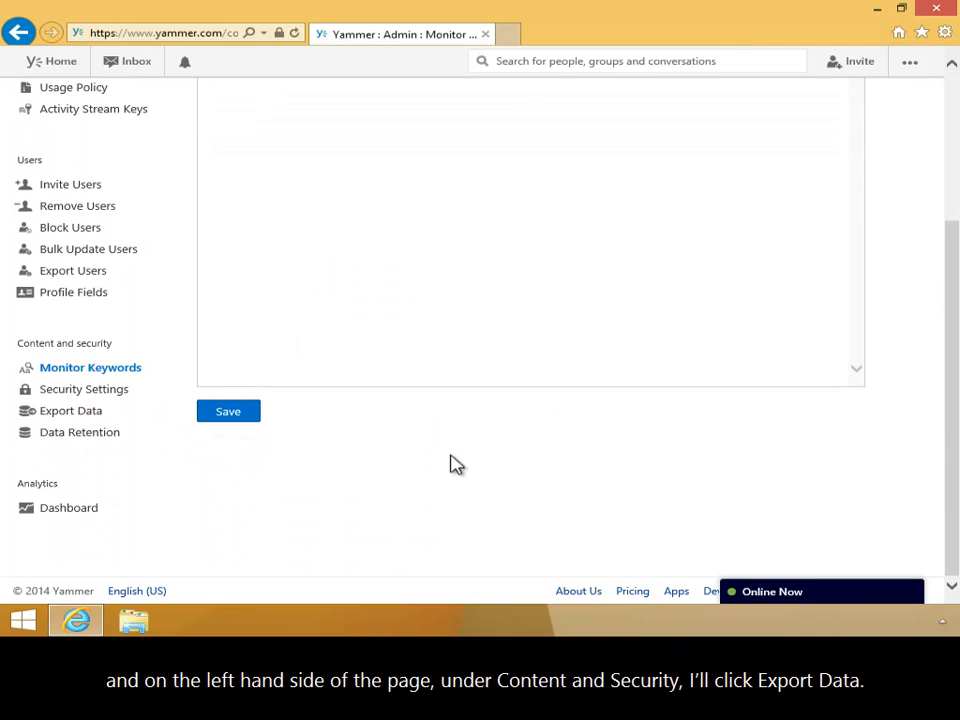
click(70, 410)
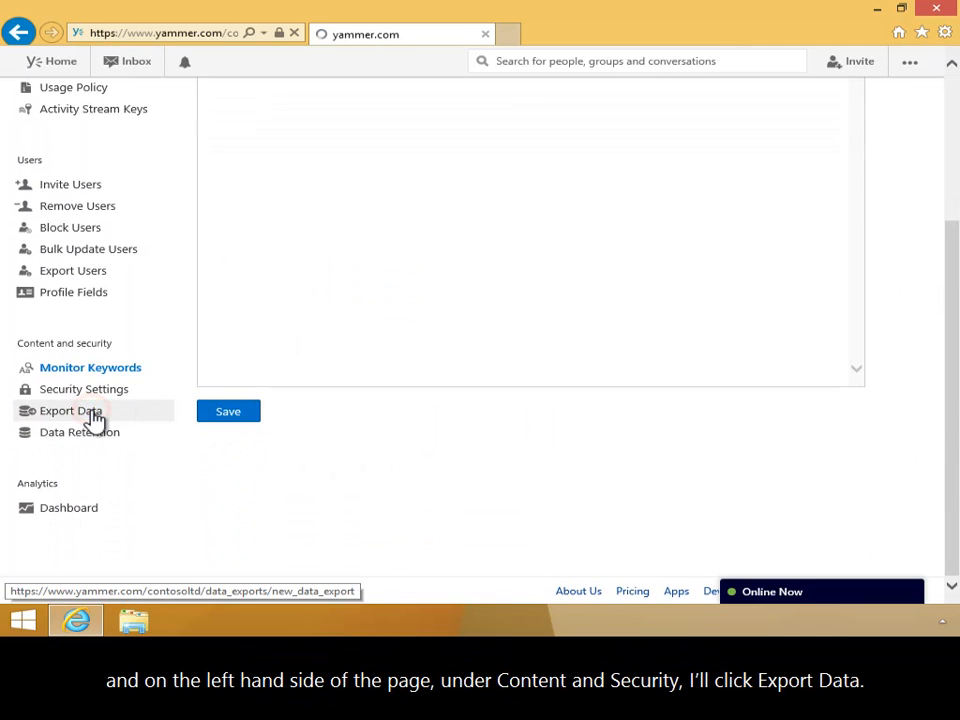
click(70, 410)
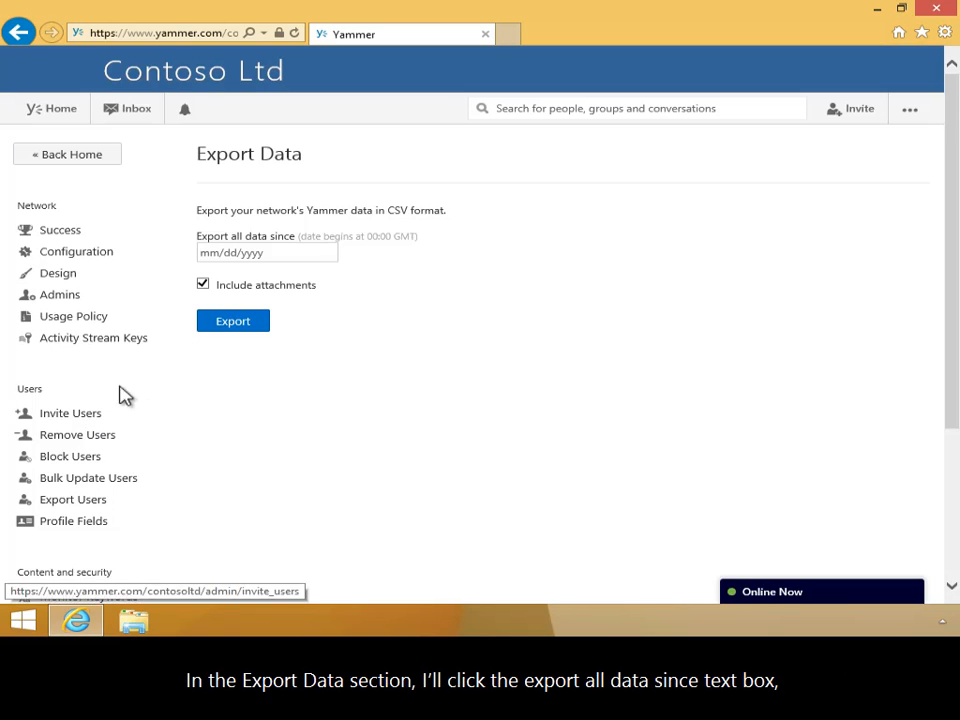
Export network data since 1 May 2014 and save the zip download.
click(266, 252)
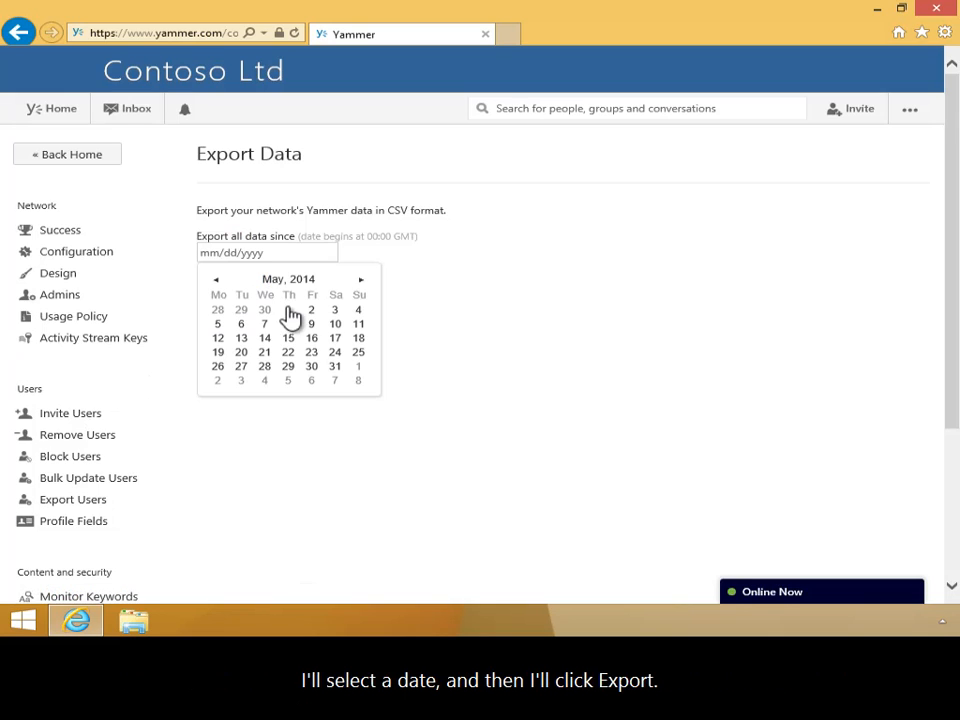
click(287, 309)
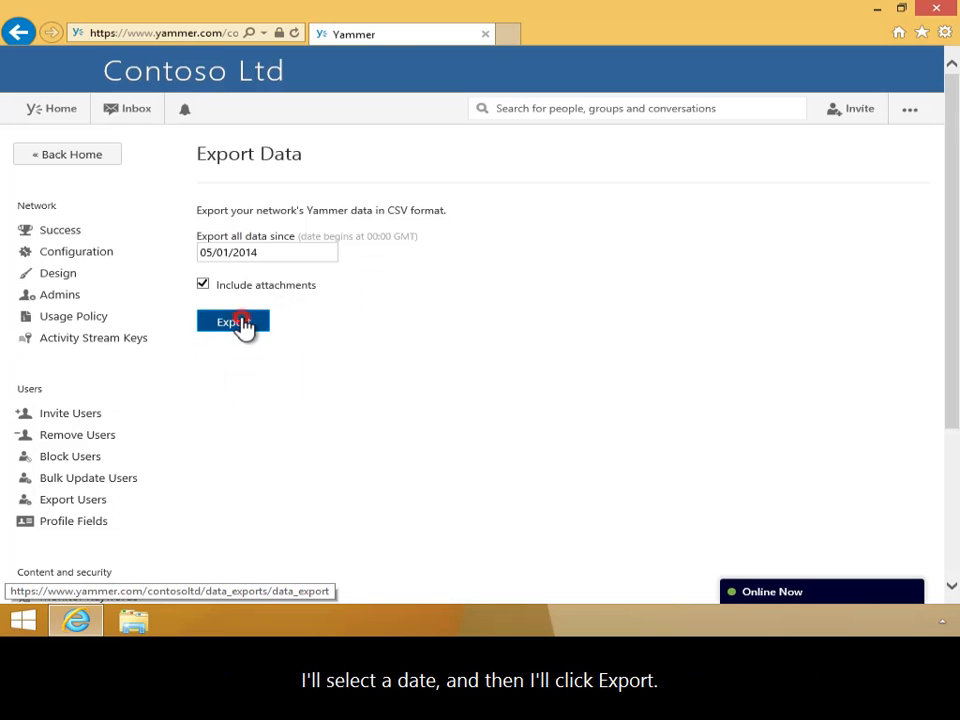
click(232, 321)
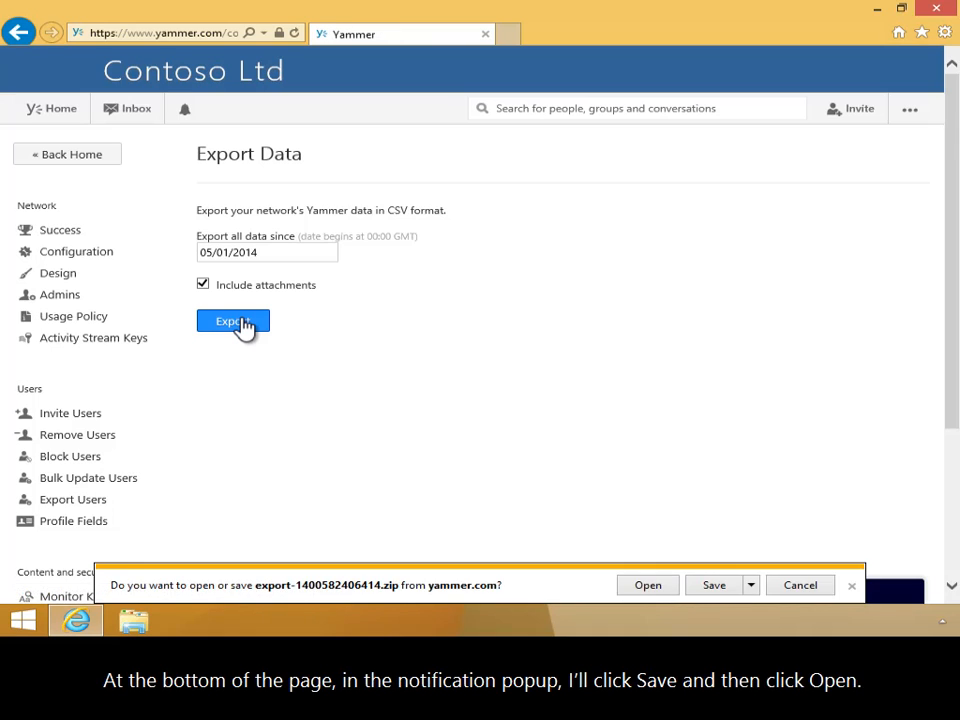
mouse_move(370, 450)
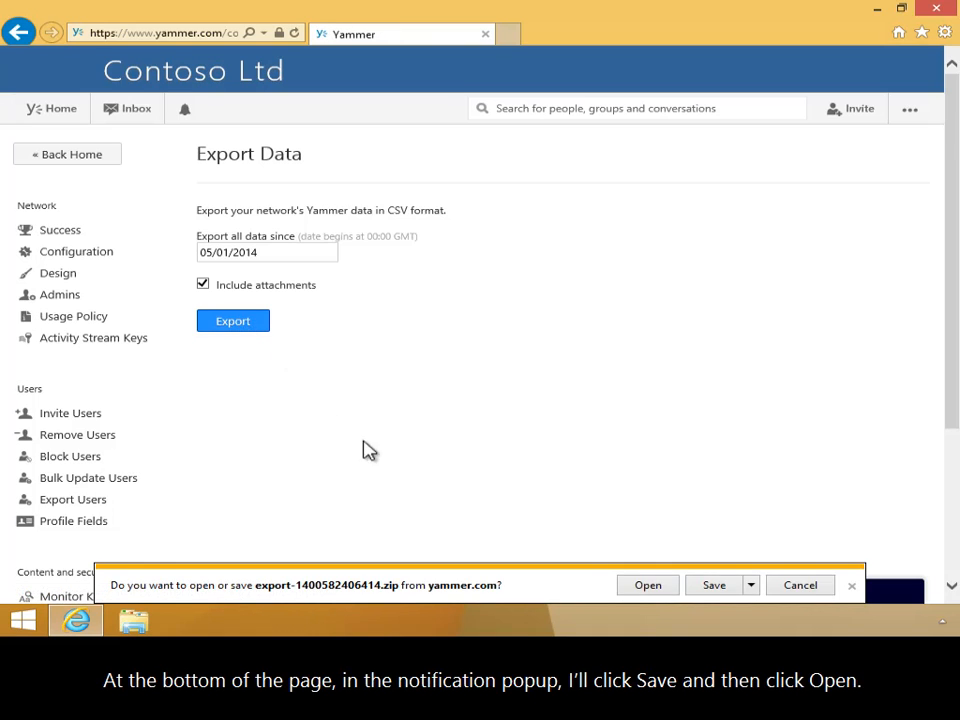
click(713, 585)
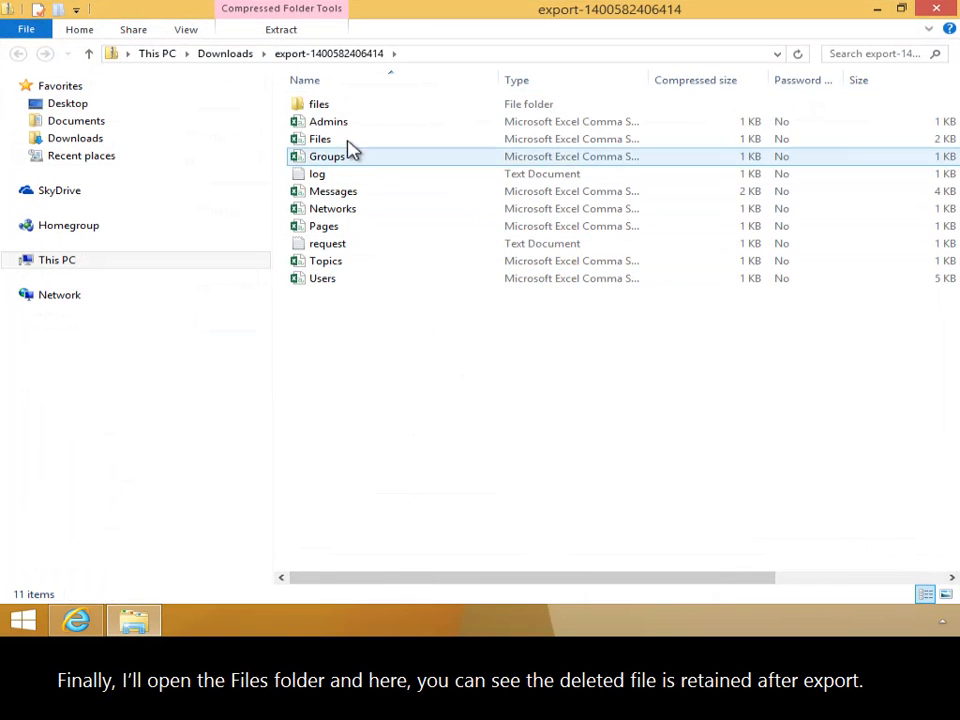
Open the export zip's files folder to view the four retained Word documents.
double_click(319, 103)
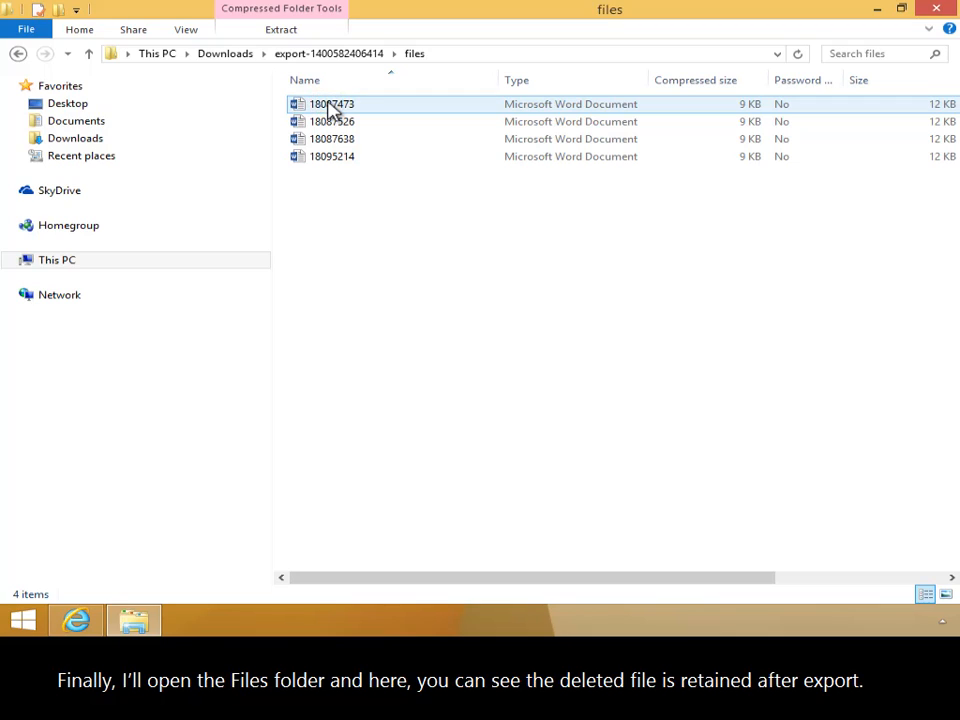
mouse_move(357, 107)
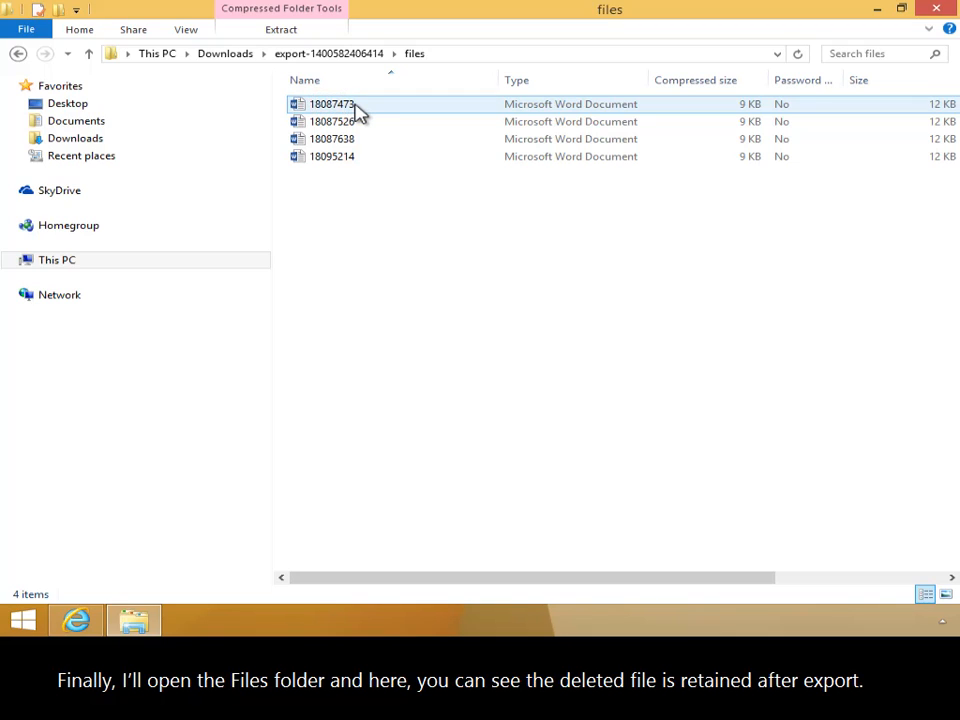